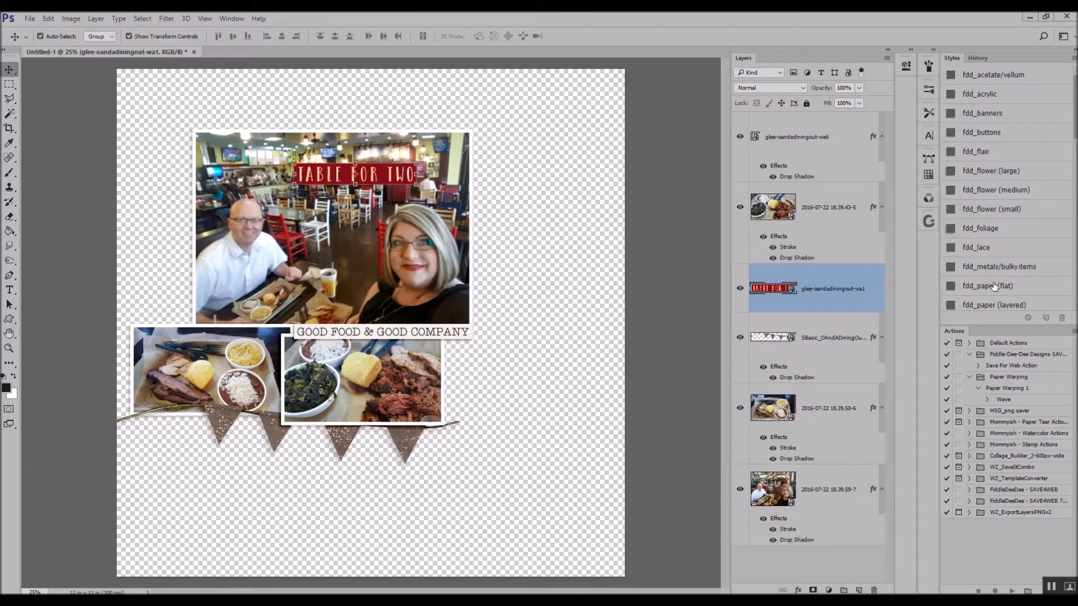
# - Shift the Table for Two strip down onto the main photo's lower edge
pyautogui.moveTo(354, 175); pyautogui.dragTo(467, 315)
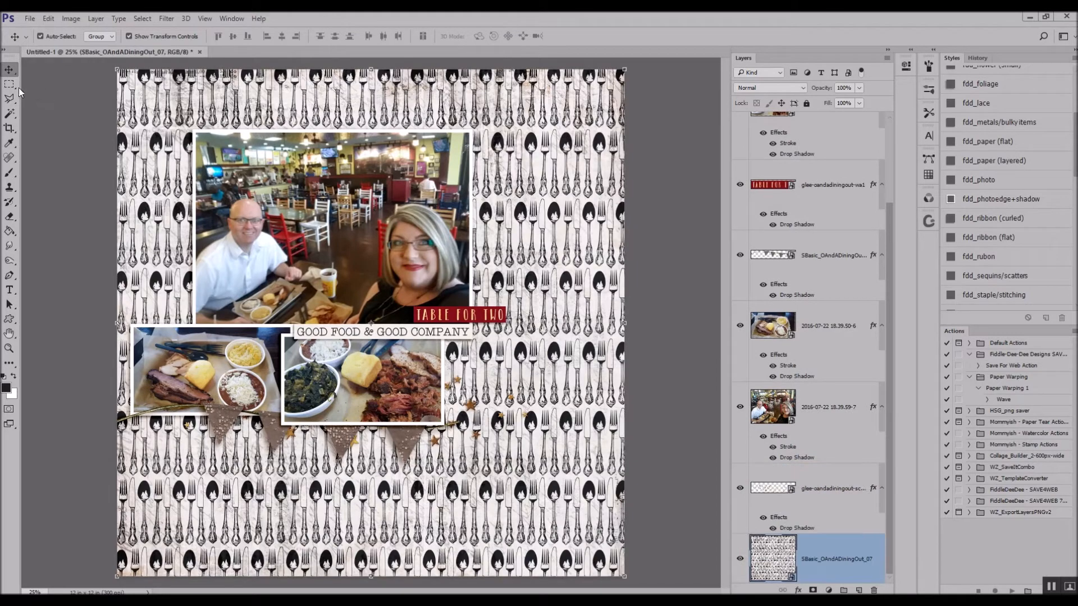
# - Select a rectangular area of the cutlery paper with the Rectangular Marquee to trim it into a band
pyautogui.click(10, 85)
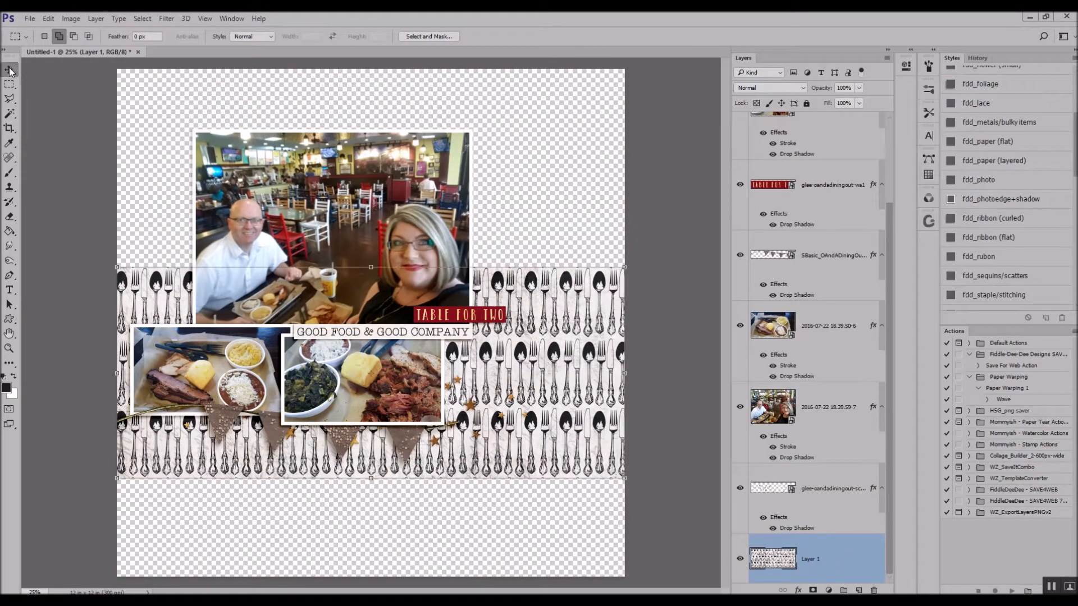
pyautogui.click(10, 70)
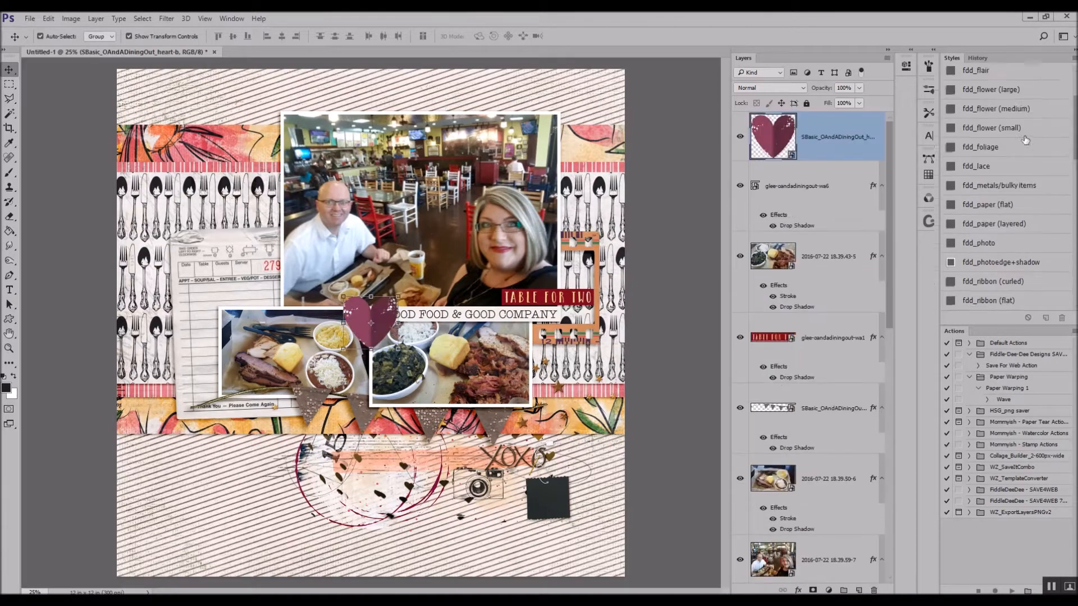
# - Settle the heart over the main photo's right border
pyautogui.moveTo(372, 324); pyautogui.dragTo(568, 247)
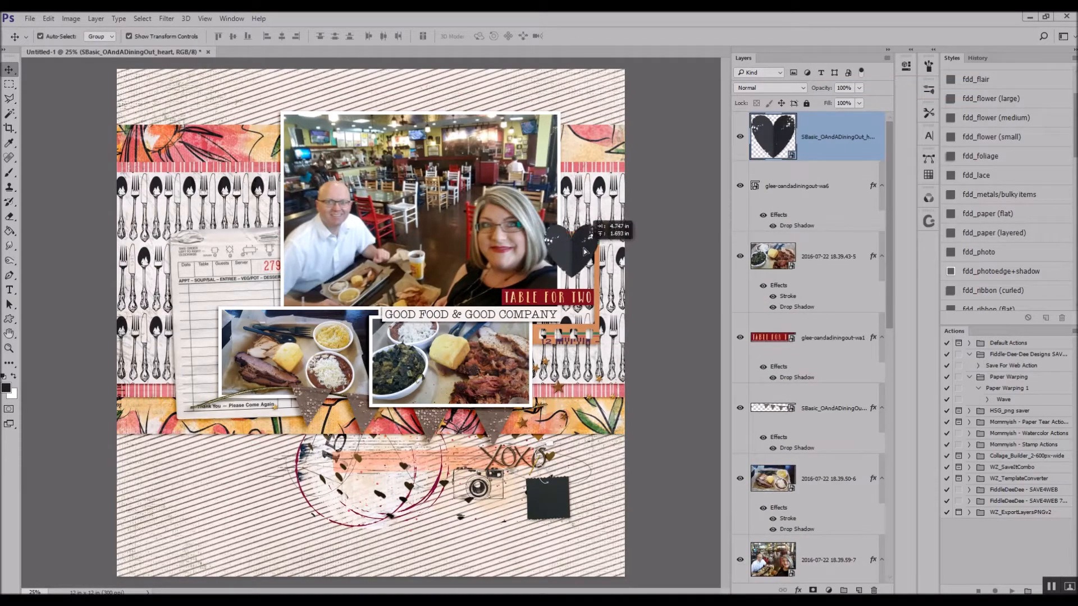
pyautogui.moveTo(571, 247); pyautogui.dragTo(372, 323)
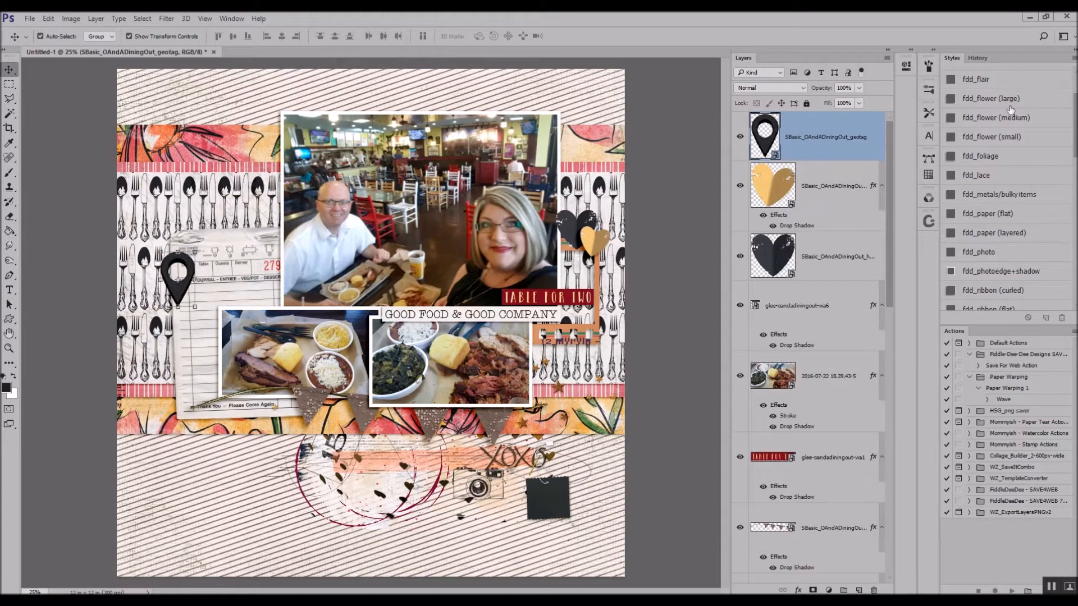
# - Skew the map pin on the receipt so it sits tilted
pyautogui.click(47, 19)
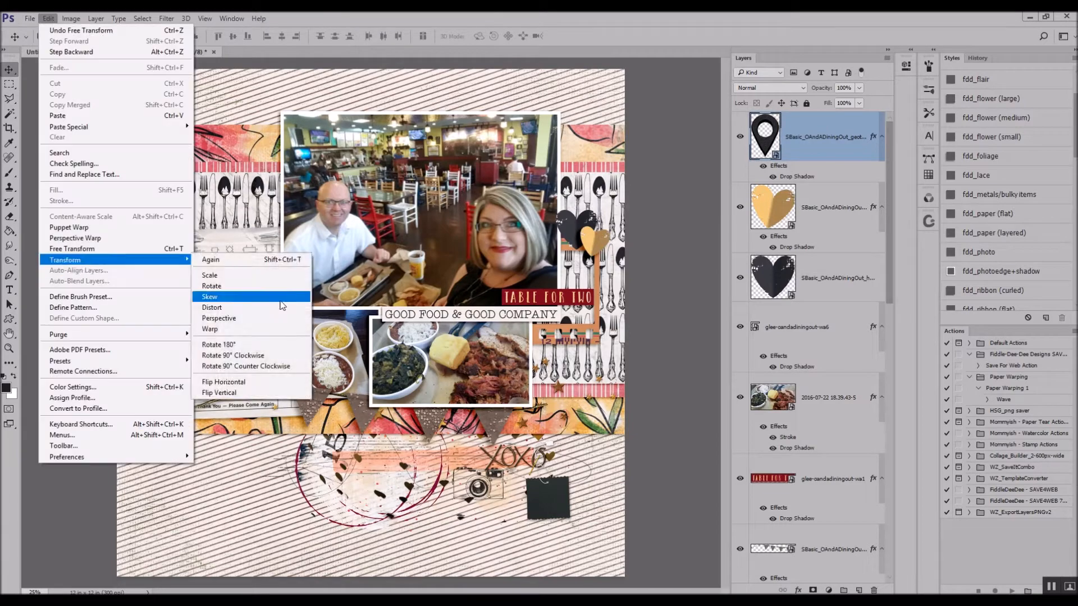
pyautogui.click(209, 296)
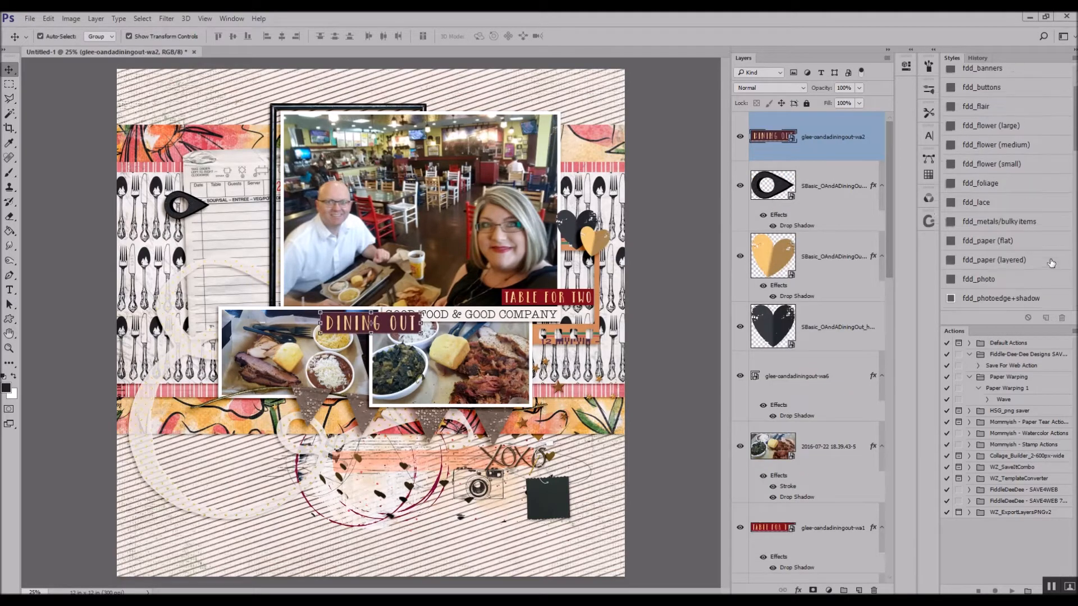
# - Move the Dining Out label to the food photo's lower left
pyautogui.moveTo(368, 324); pyautogui.dragTo(240, 398)
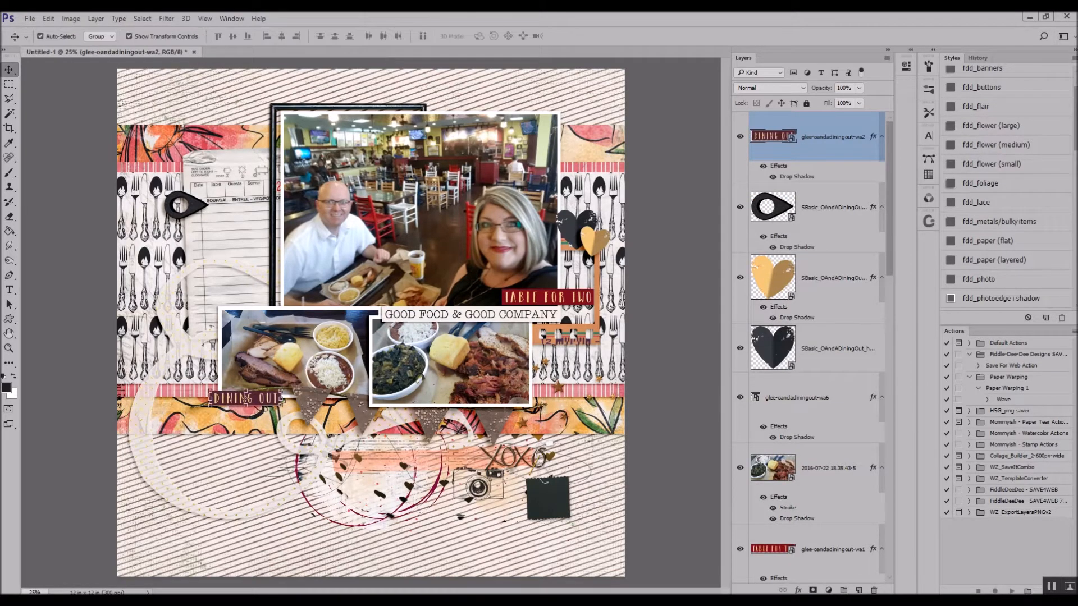
pyautogui.scroll(-3)
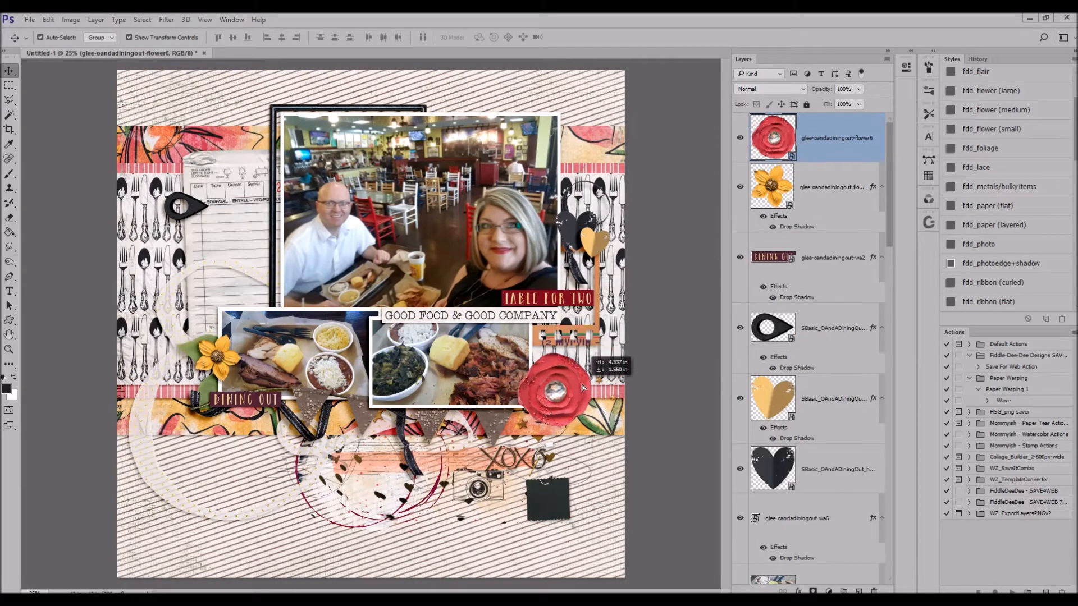
# - Reposition the red flower beside the food photos
pyautogui.moveTo(557, 389); pyautogui.dragTo(584, 337)
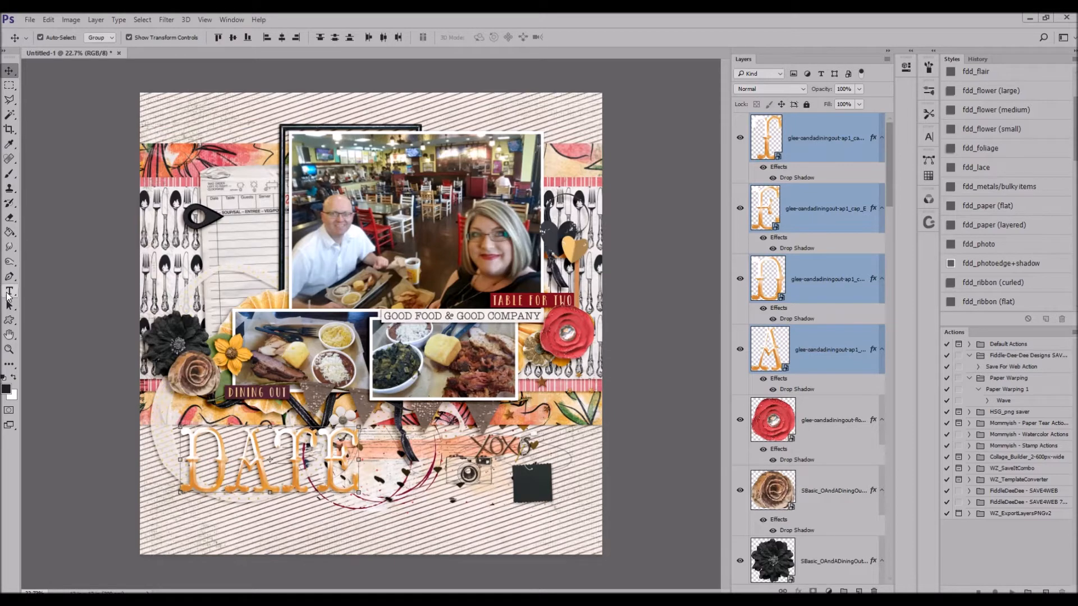
# - Add a text layer reading 'night' below the DATE letters
pyautogui.click(10, 290)
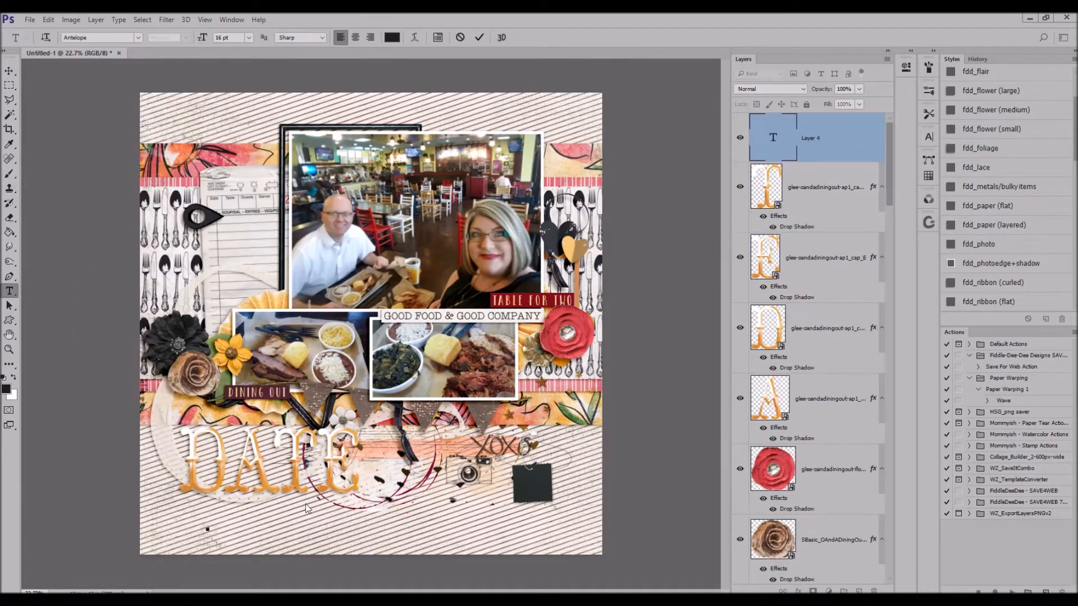
pyautogui.write('night')
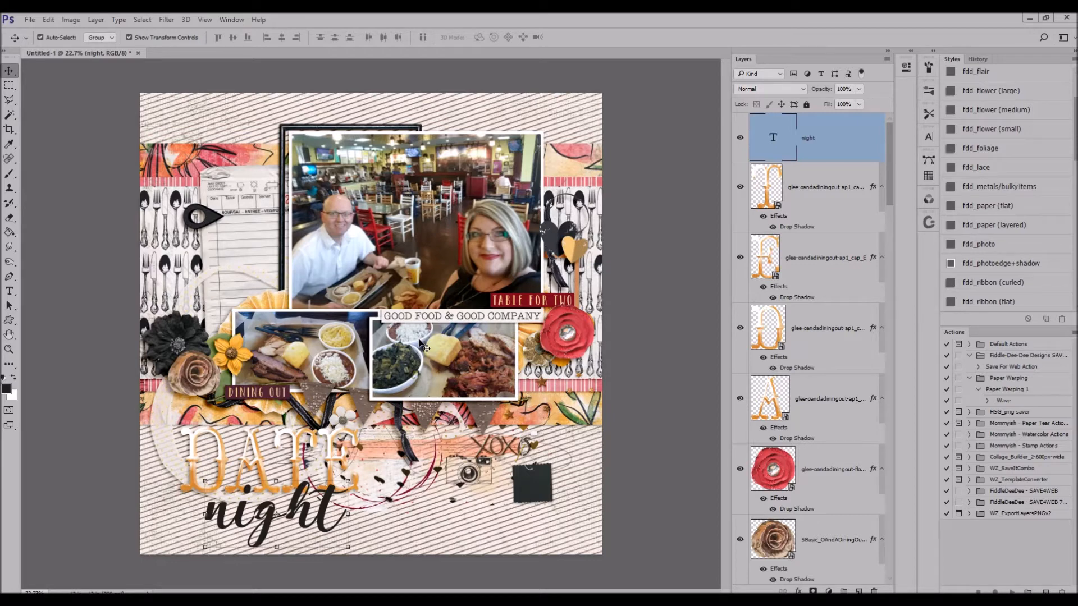
pyautogui.moveTo(543, 258)
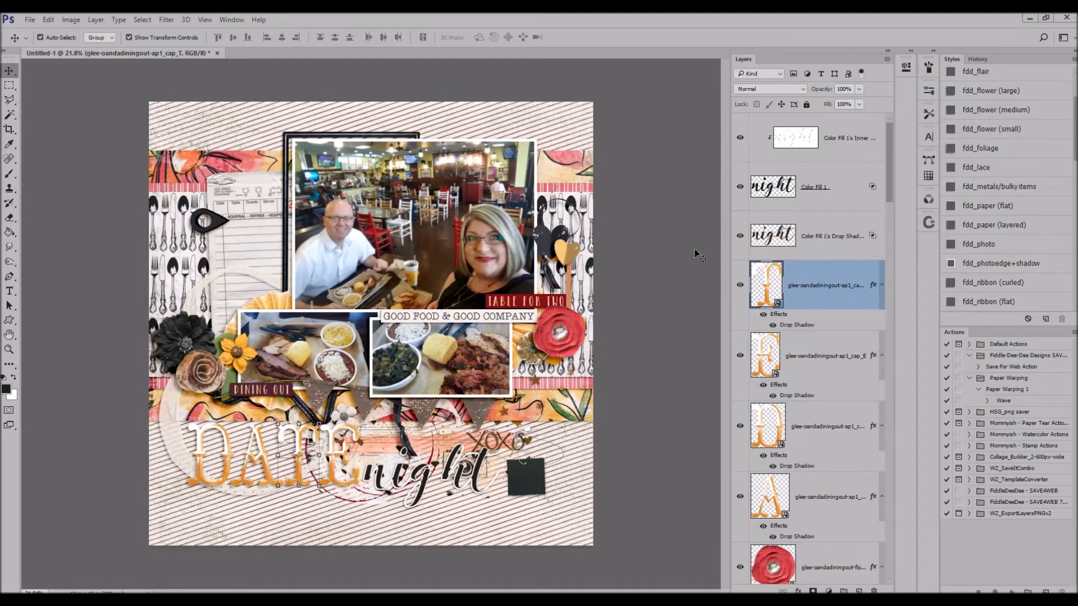
# - Undo the last move of the 'night' text via Edit > Undo Move
pyautogui.click(47, 19)
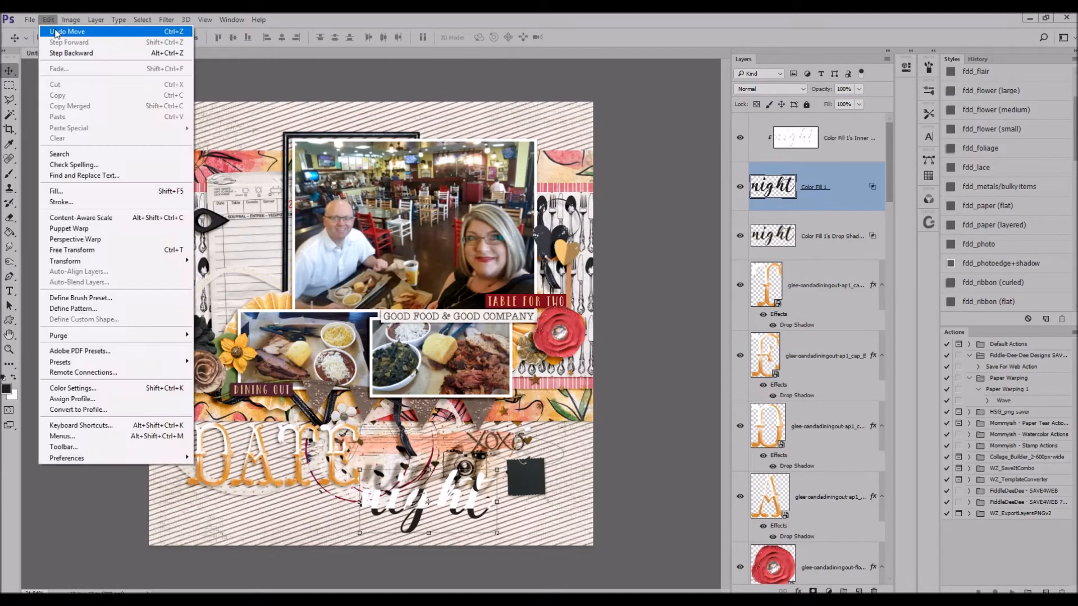
pyautogui.click(67, 32)
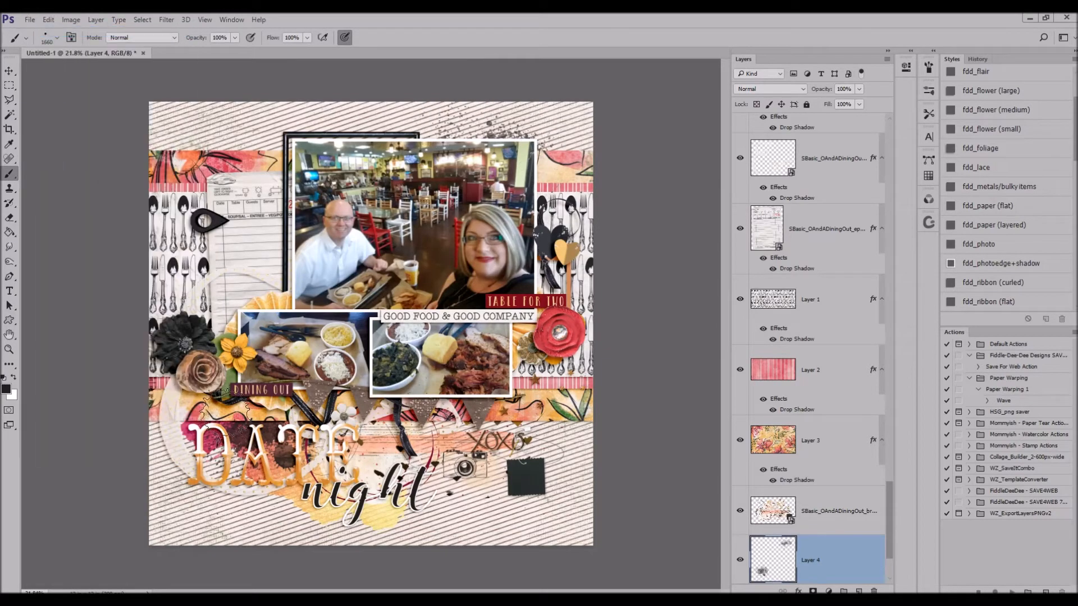
# - Stamp more splatter around the title with a smaller splatter brush
pyautogui.click(57, 38)
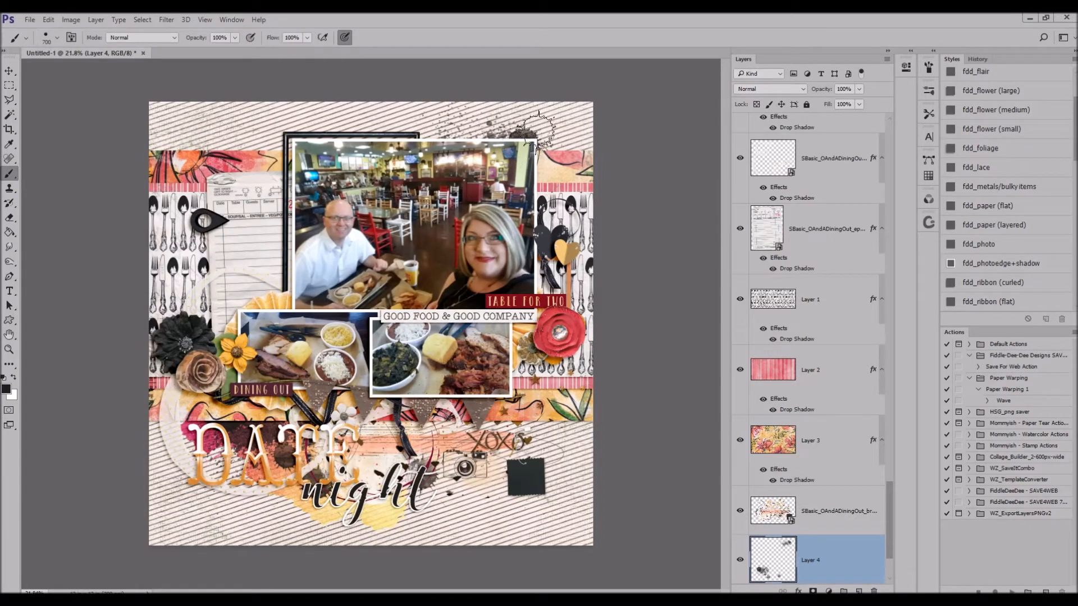
pyautogui.click(10, 70)
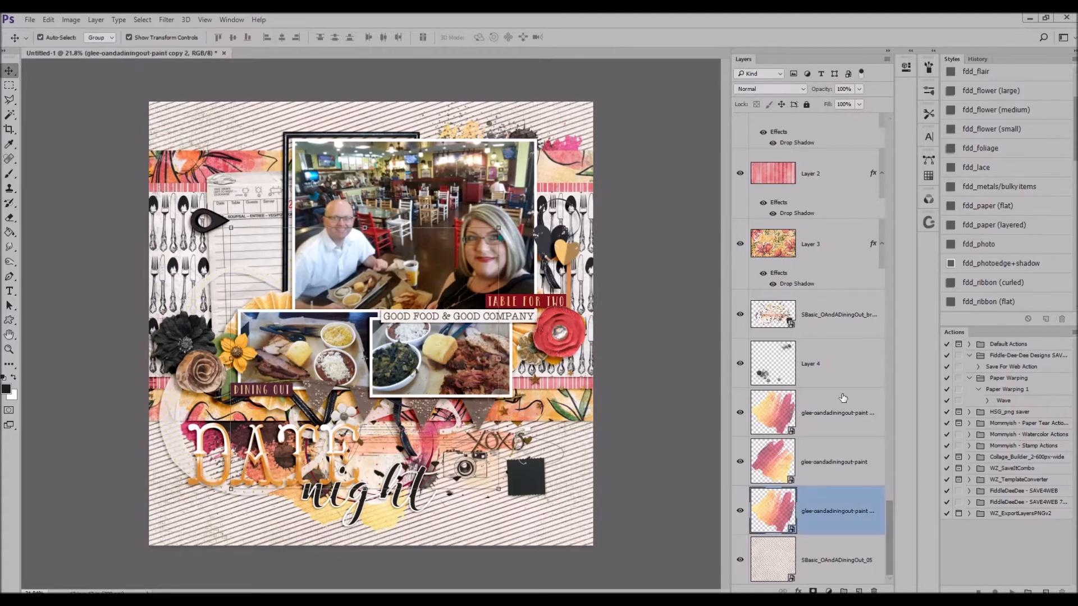
# - Select the lower background paper and charcoal paper layers to compare them
pyautogui.scroll(-3)
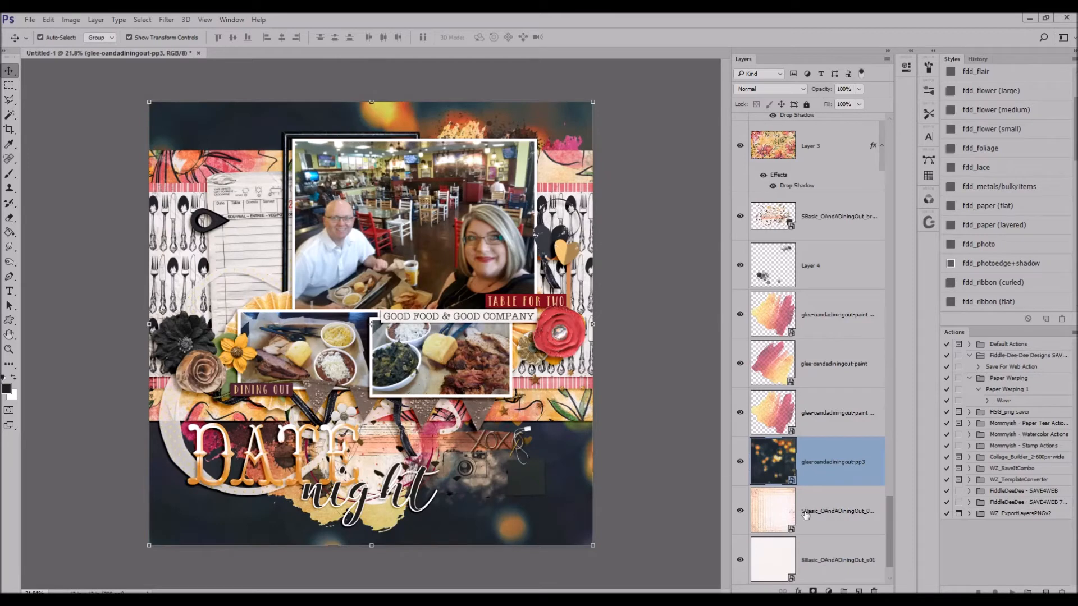
pyautogui.click(816, 511)
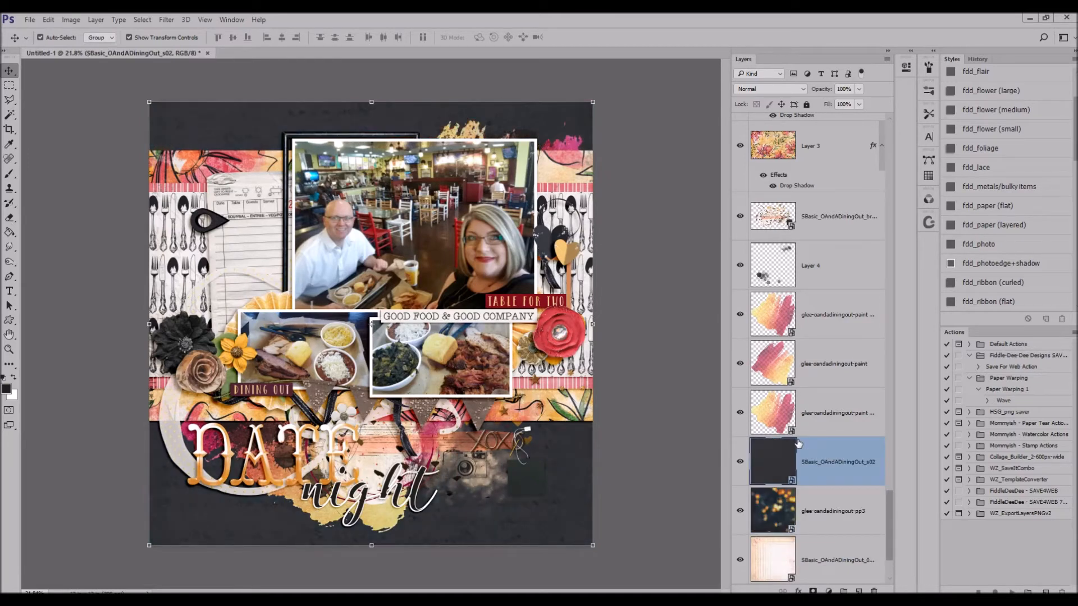
pyautogui.click(838, 511)
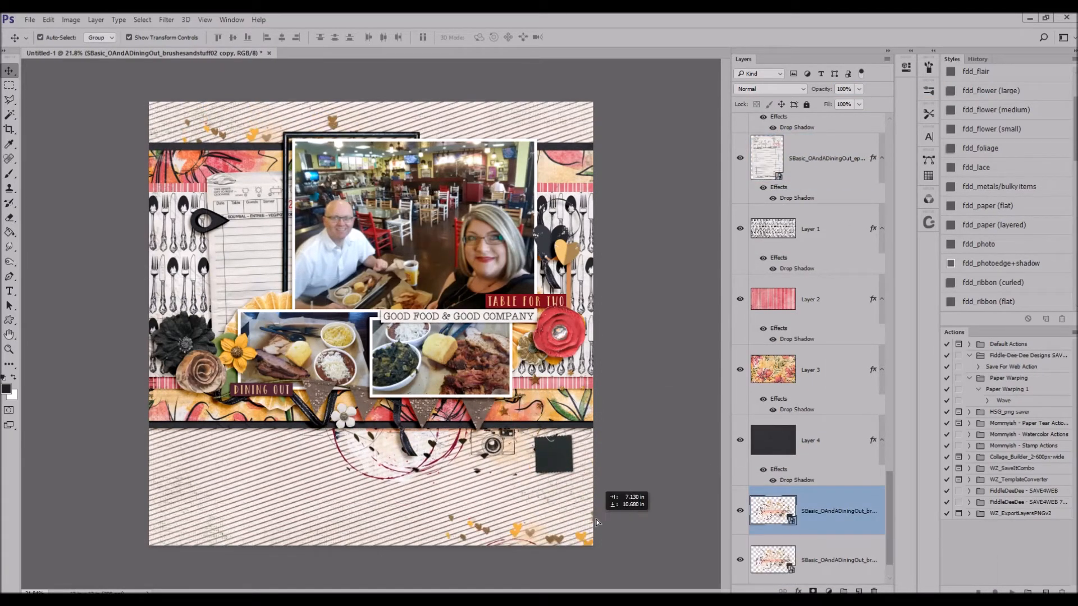
# - Rotate the green leaf sprig around the main photo and commit the transform
pyautogui.rightClick(773, 511)
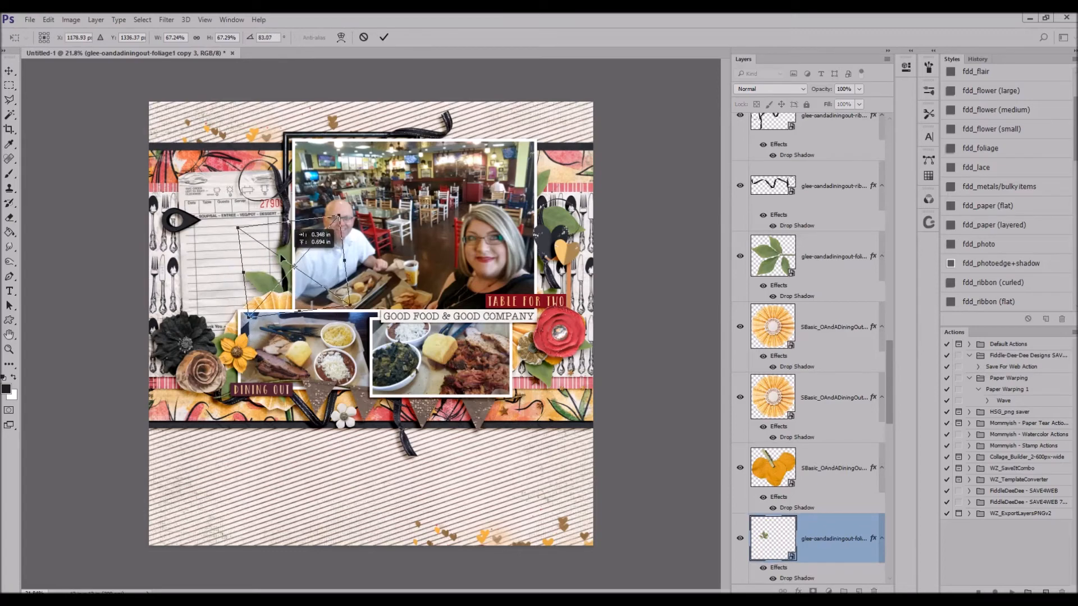
pyautogui.click(384, 37)
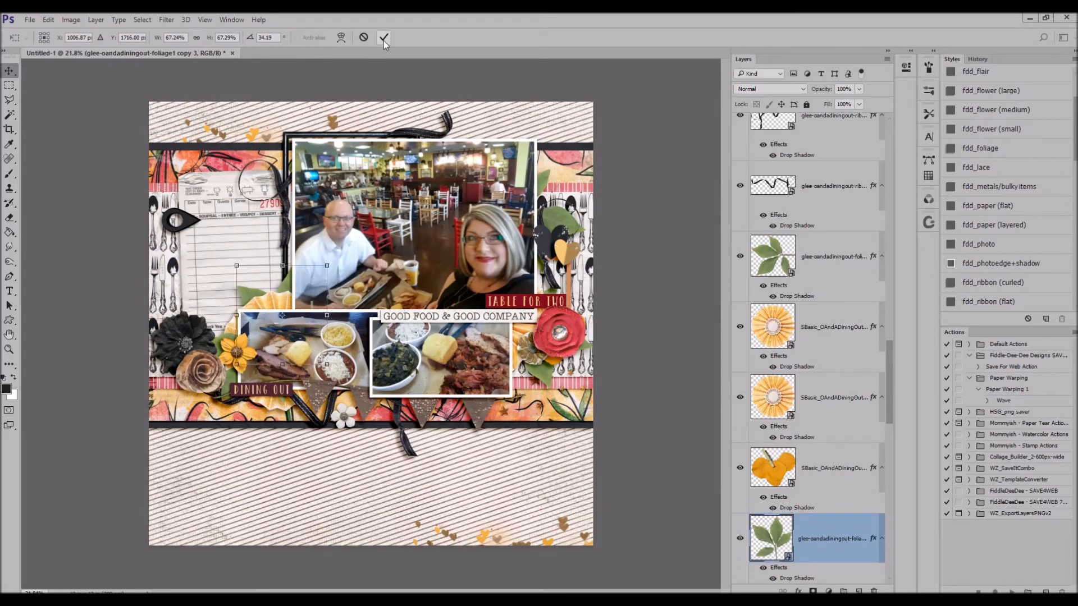
pyautogui.click(384, 37)
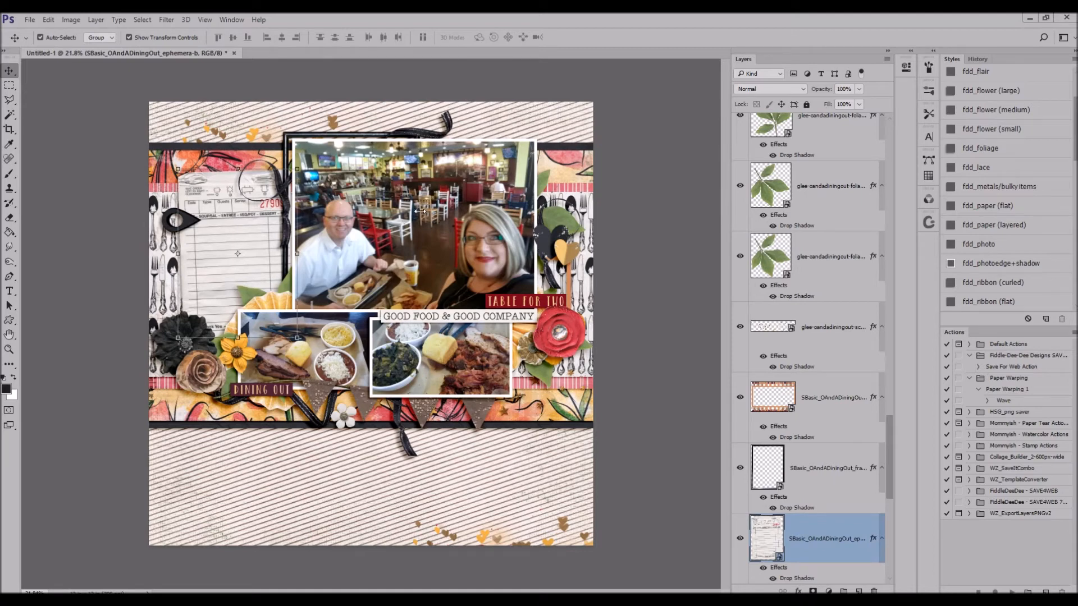
pyautogui.moveTo(424, 197)
pyautogui.write('da')
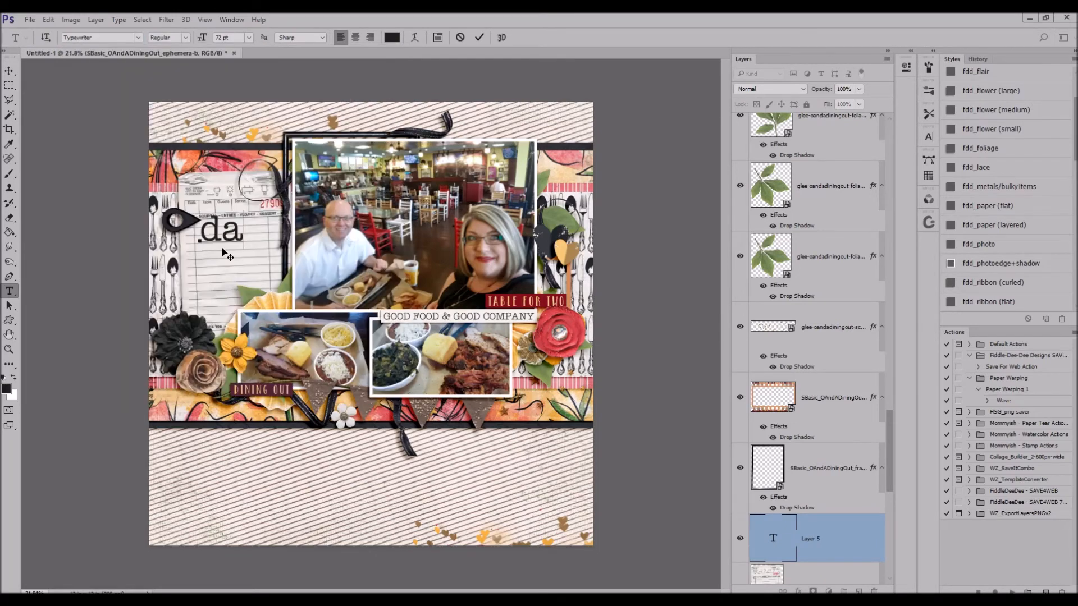
# - Set a 'date night' heading and a journaling paragraph with the date on the receipt card
pyautogui.click(244, 37)
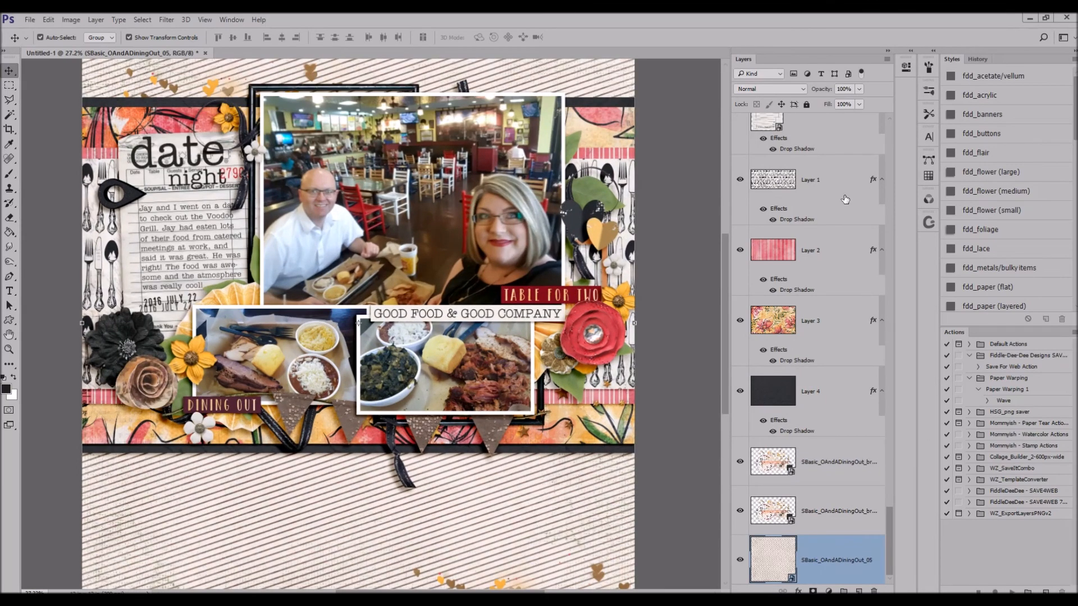
# - Add an empty layer at the bottom of the stack and choose the 1225 px splatter brush
pyautogui.click(45, 37)
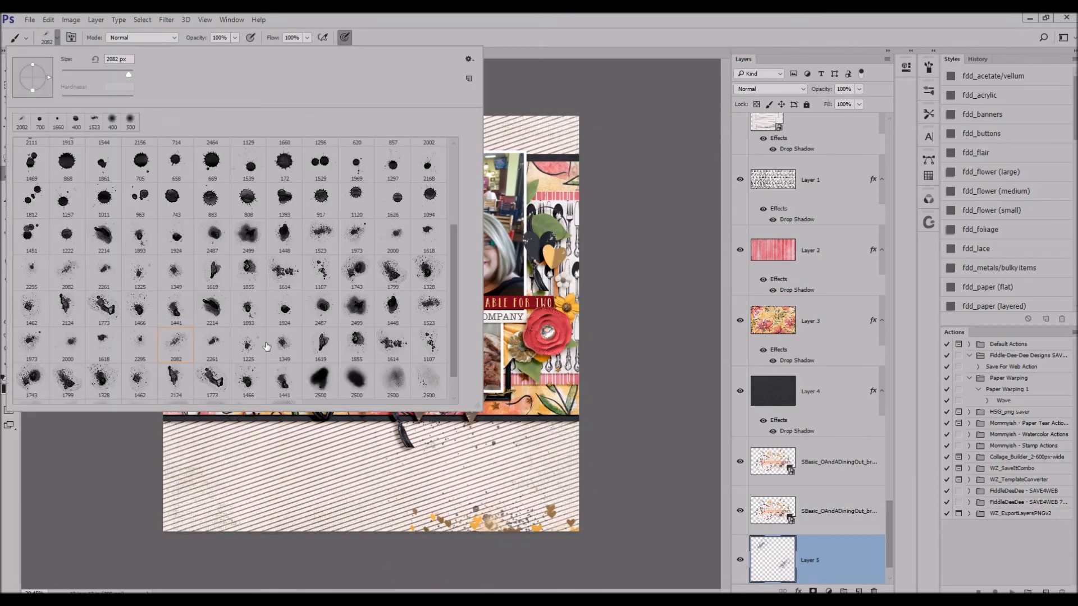
pyautogui.click(247, 344)
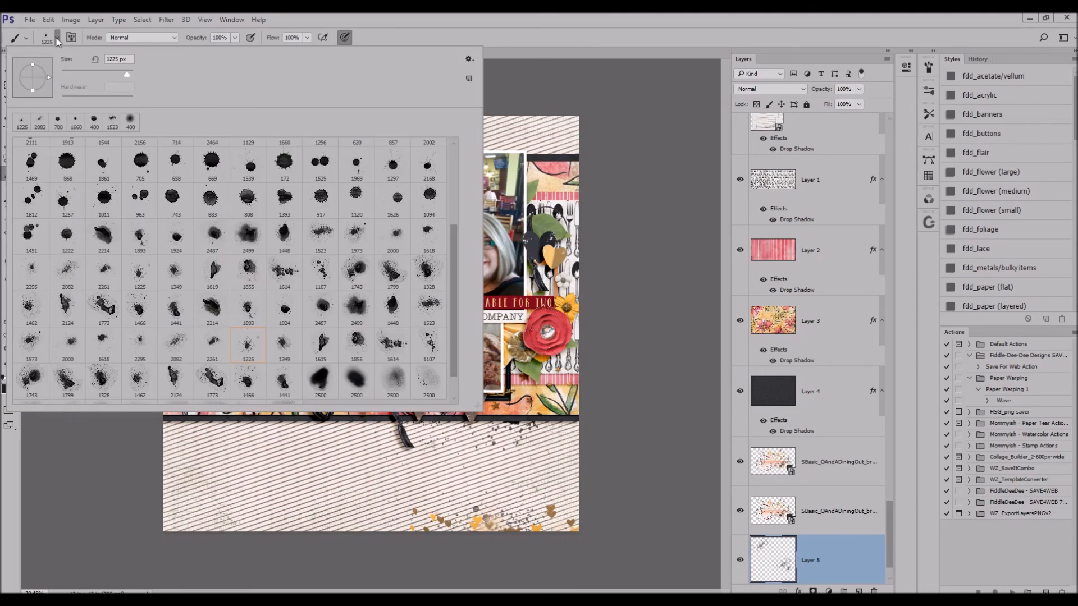